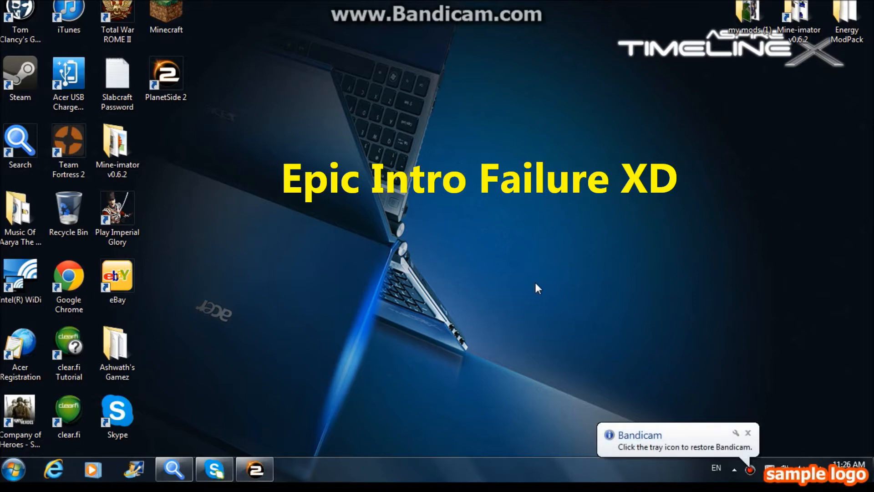
mouse_move(802, 447)
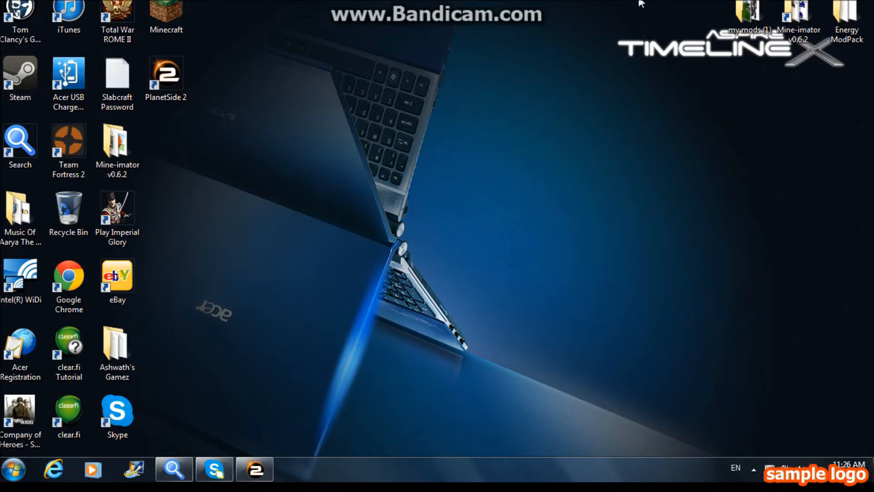
mouse_move(297, 135)
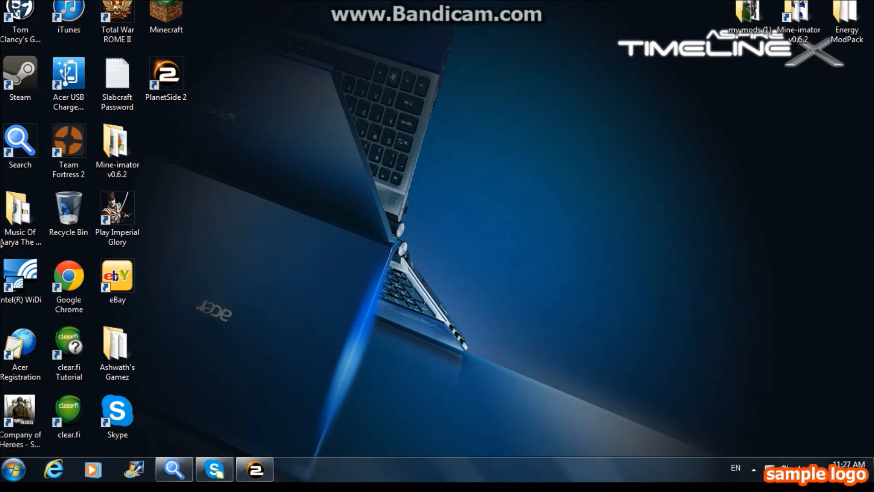
mouse_move(725, 174)
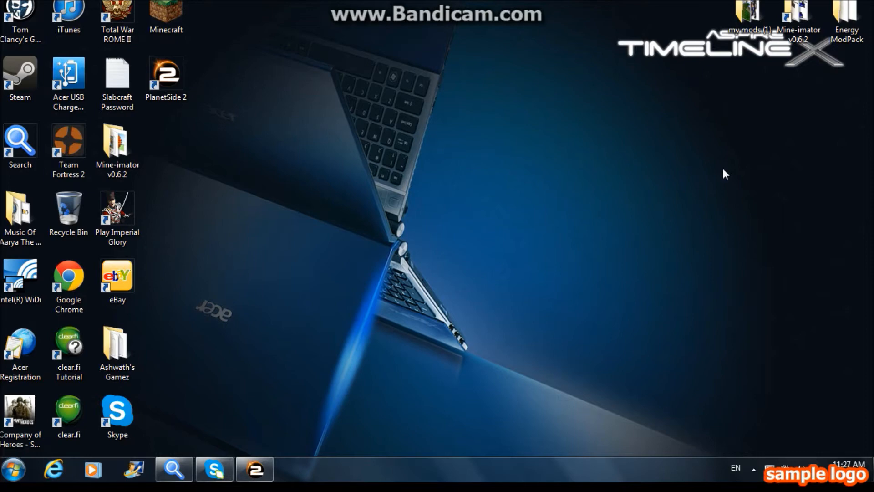
mouse_move(774, 323)
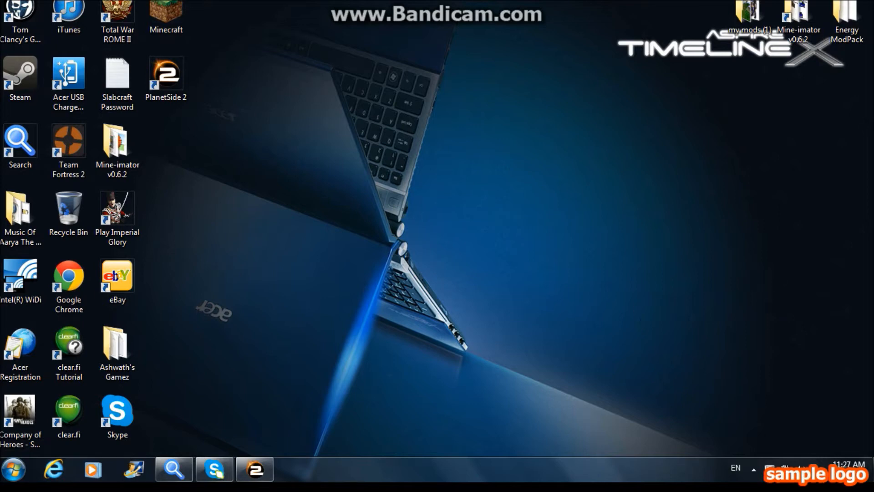
mouse_move(528, 174)
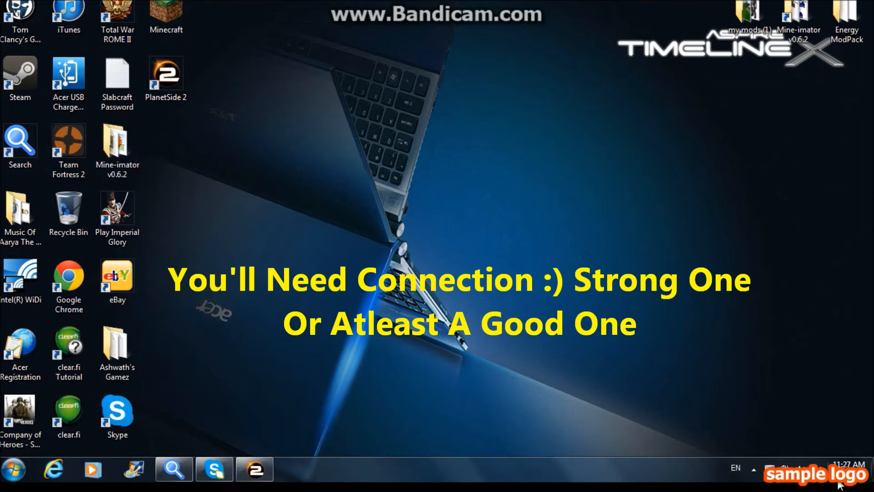
mouse_move(467, 118)
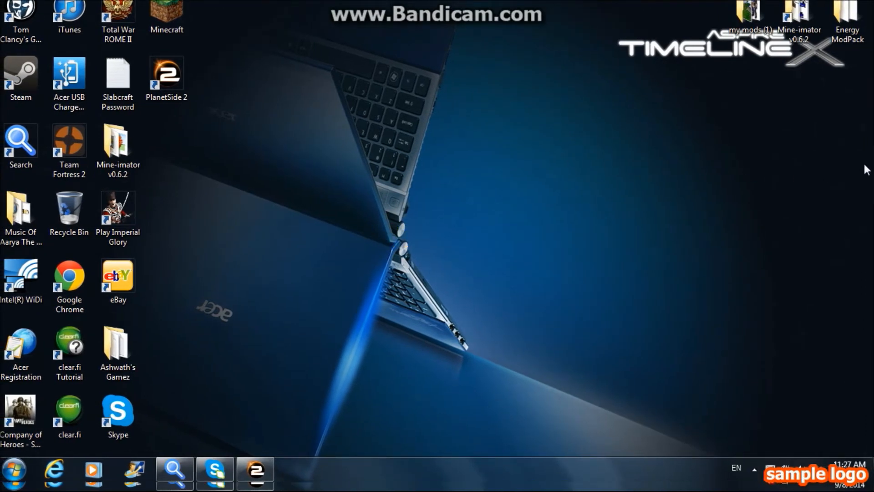
mouse_move(195, 282)
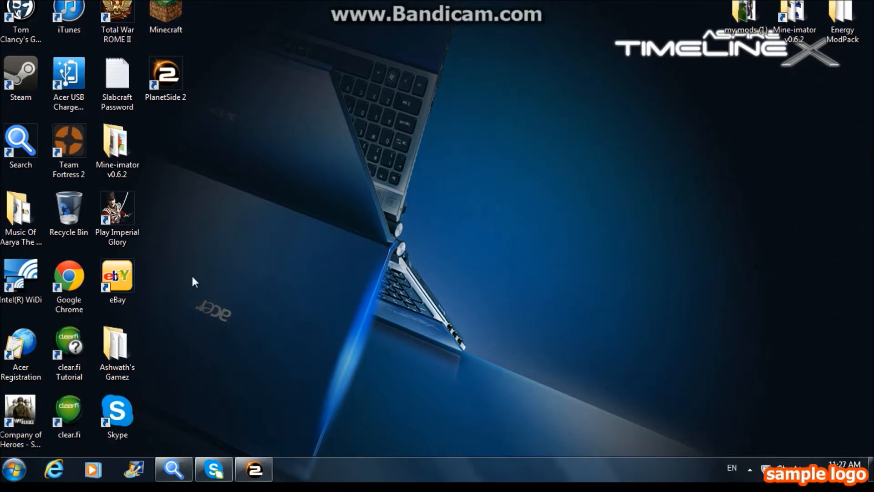
mouse_move(14, 470)
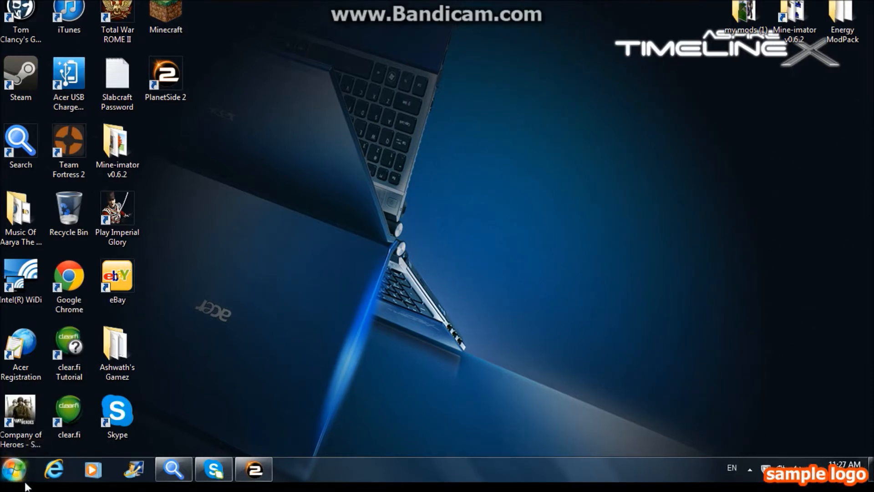
Reach the Network and Internet category in Control Panel from the Start menu.
left_click(14, 470)
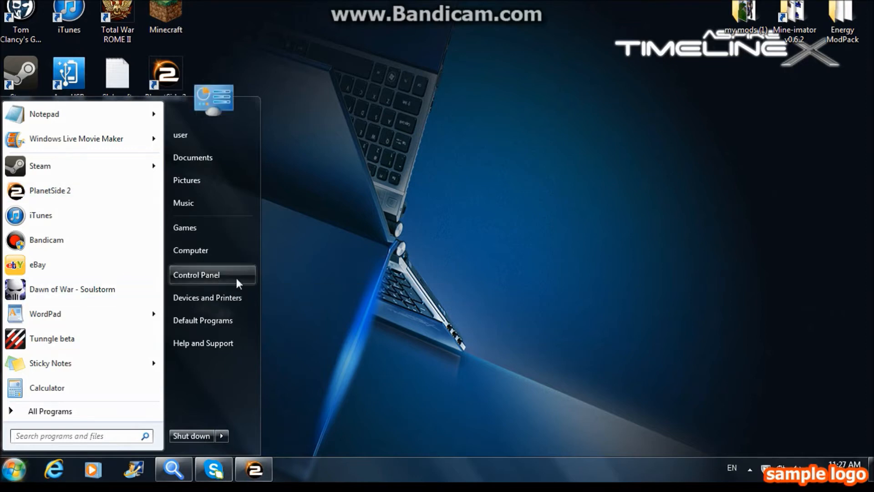
left_click(196, 274)
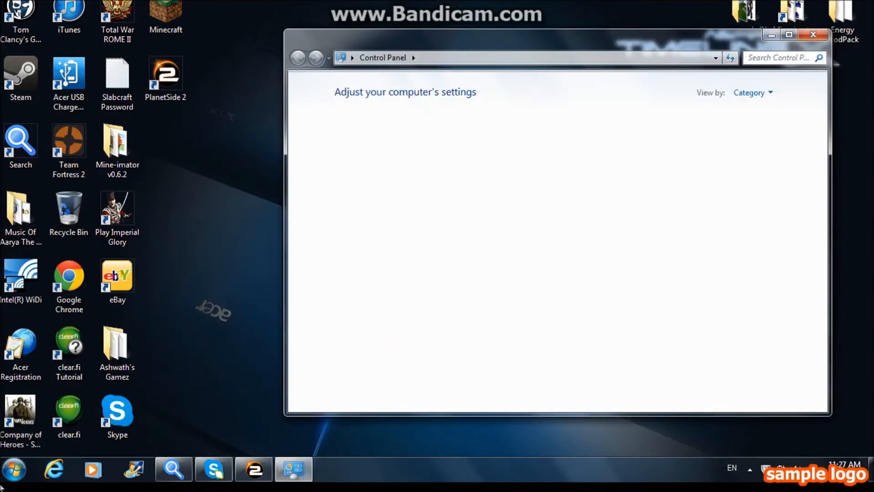
left_click(14, 468)
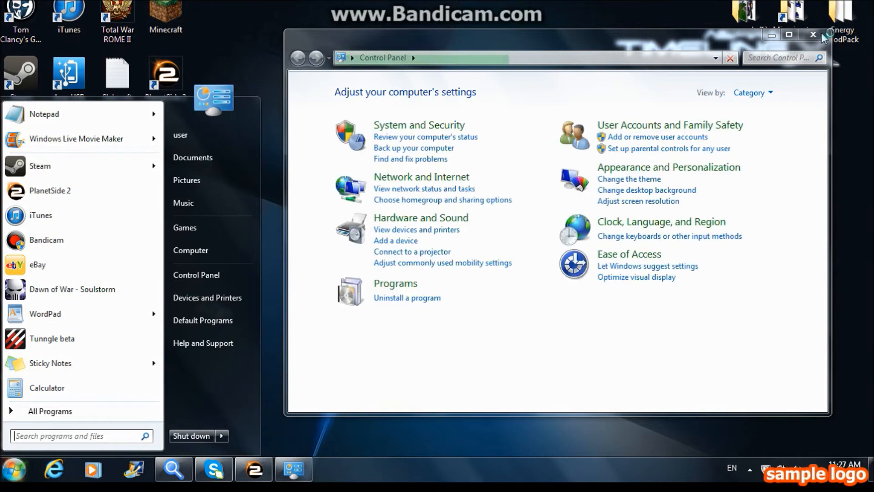
left_click(814, 34)
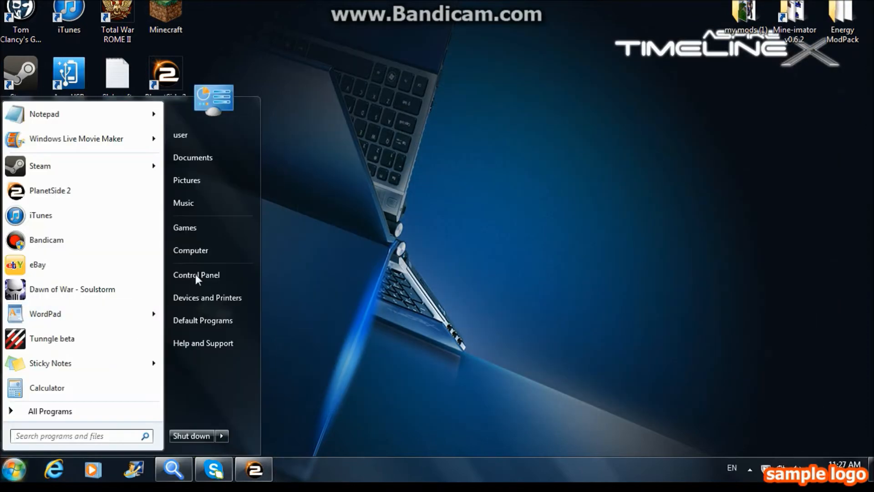
left_click(195, 275)
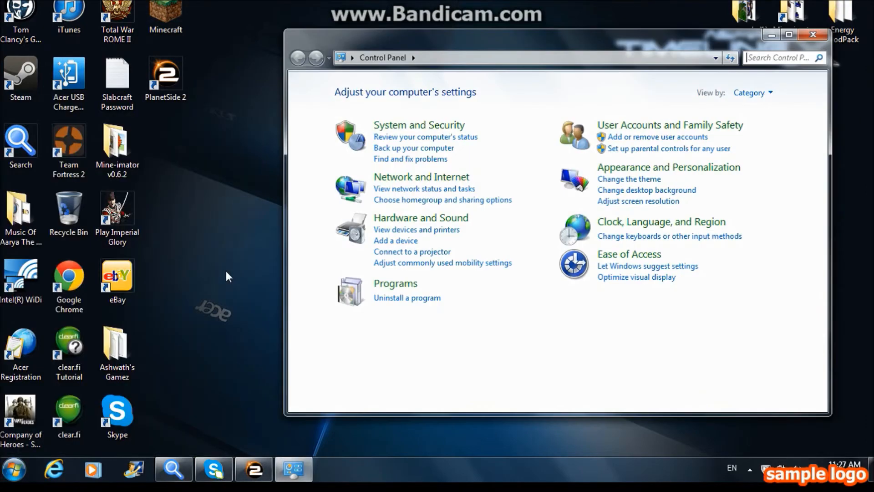
mouse_move(467, 232)
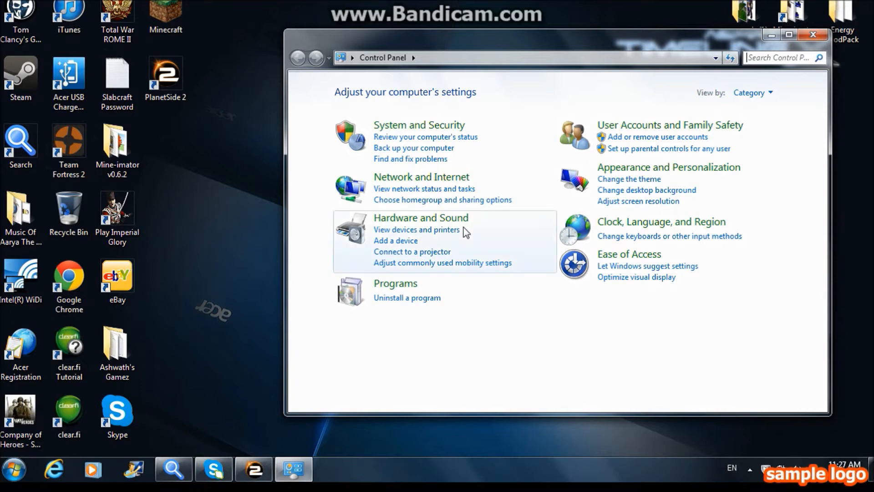
left_click(420, 176)
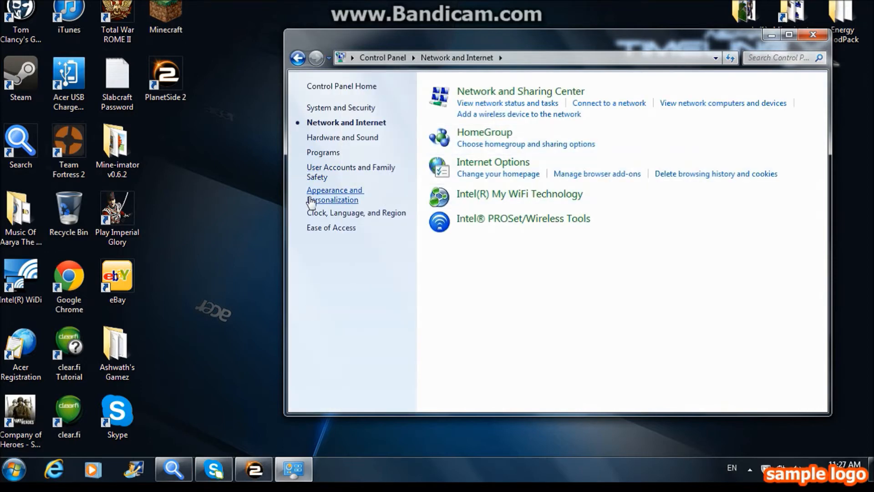
mouse_move(492, 162)
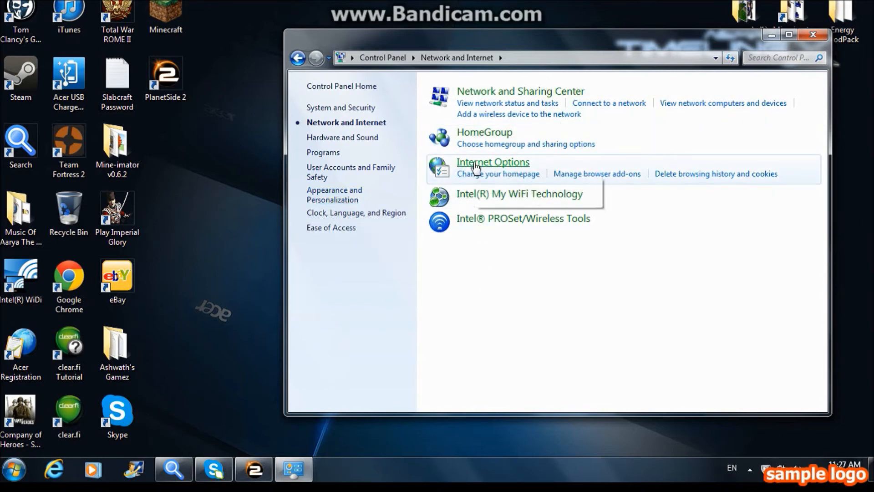
Bring up Internet Properties at its Connections settings with the LAN section.
left_click(493, 162)
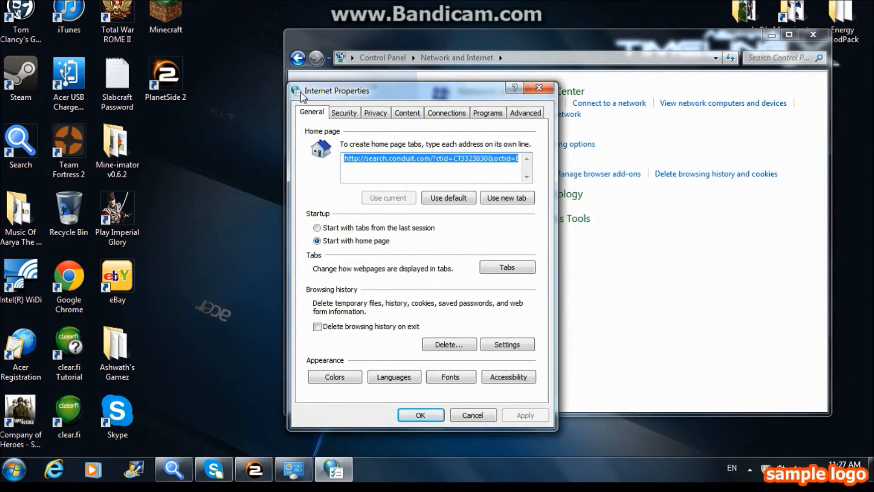
mouse_move(350, 128)
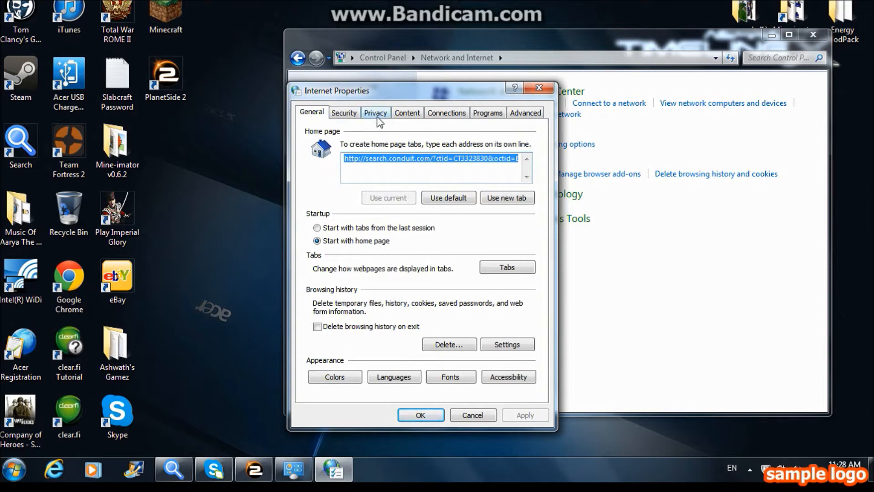
mouse_move(527, 128)
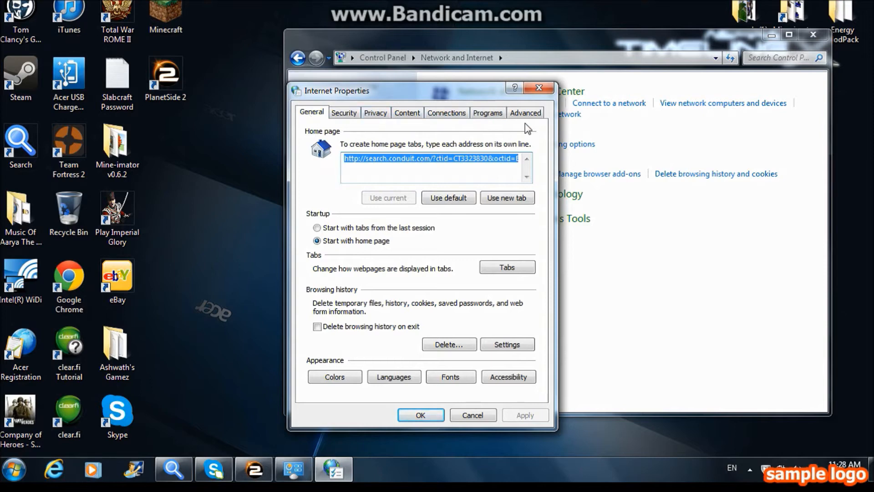
mouse_move(444, 108)
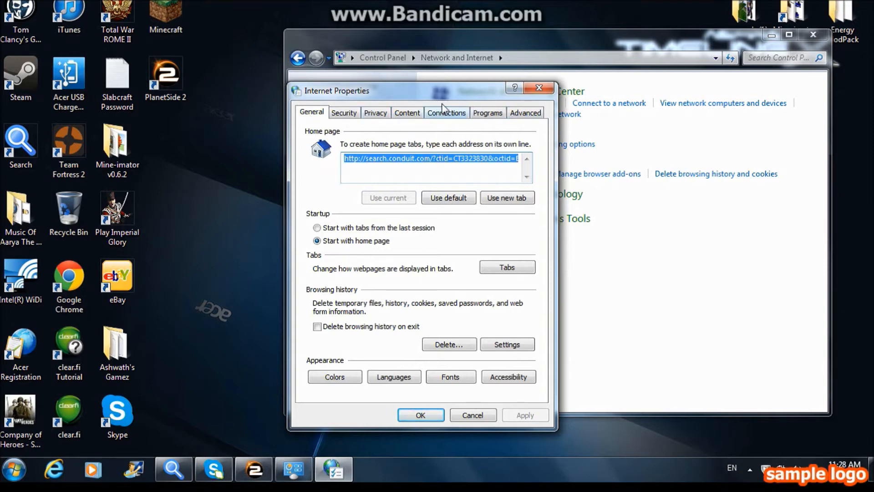
left_click(447, 112)
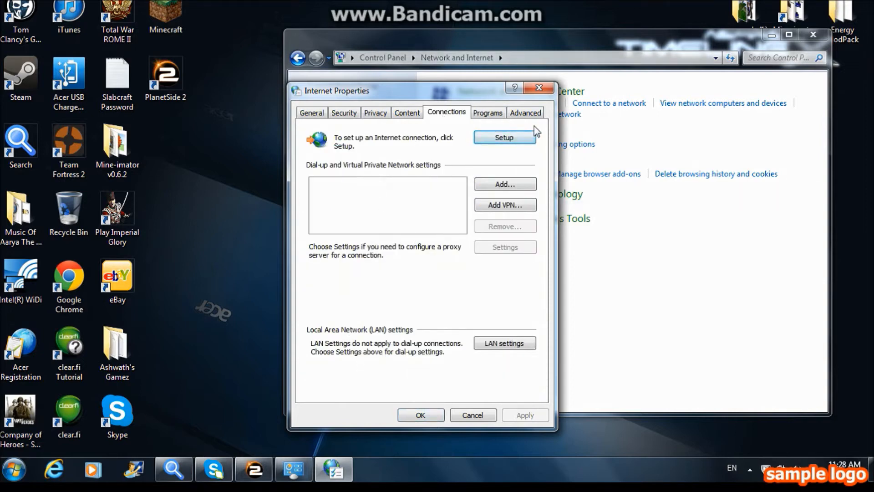
mouse_move(507, 223)
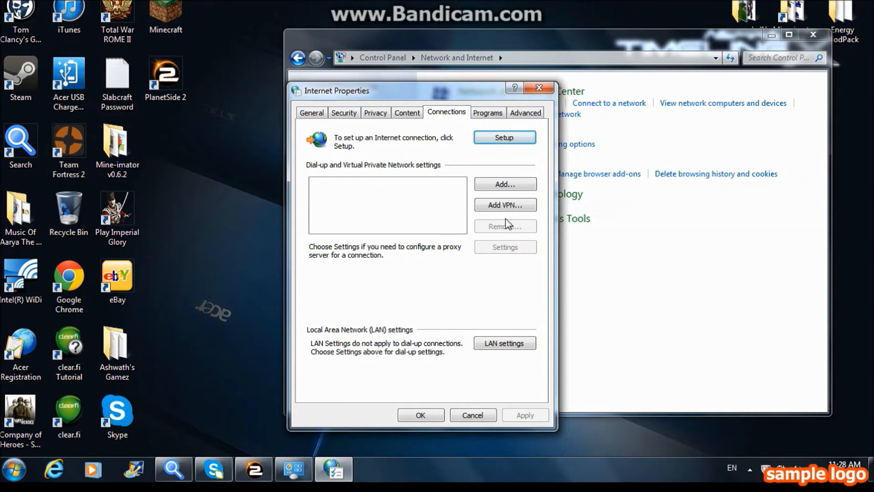
mouse_move(482, 354)
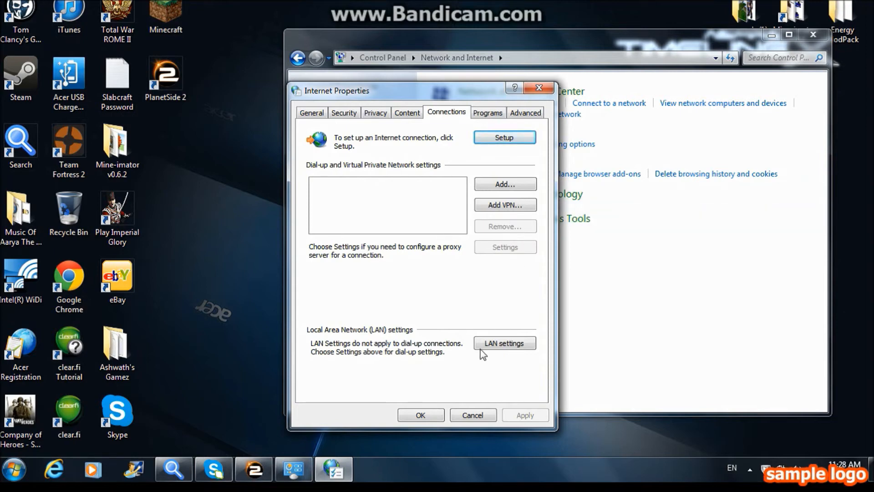
mouse_move(352, 373)
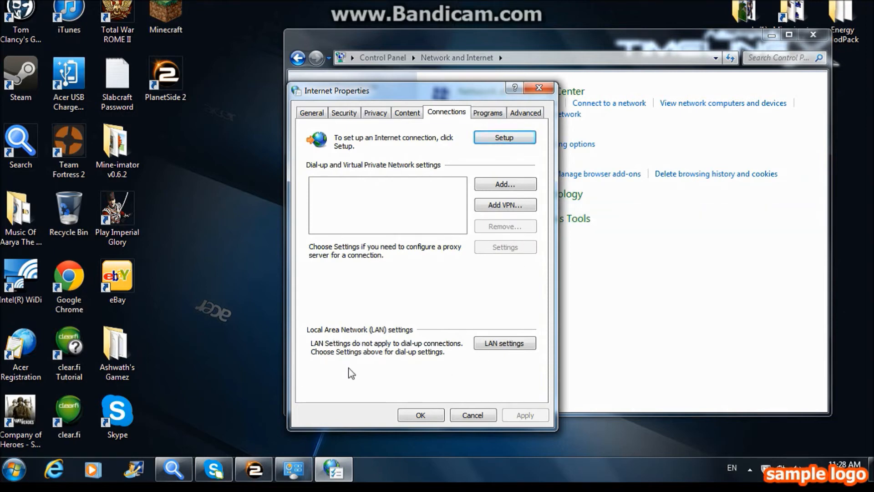
Show the Local Area Network (LAN) Settings dialog with its proxy server options.
left_click(504, 343)
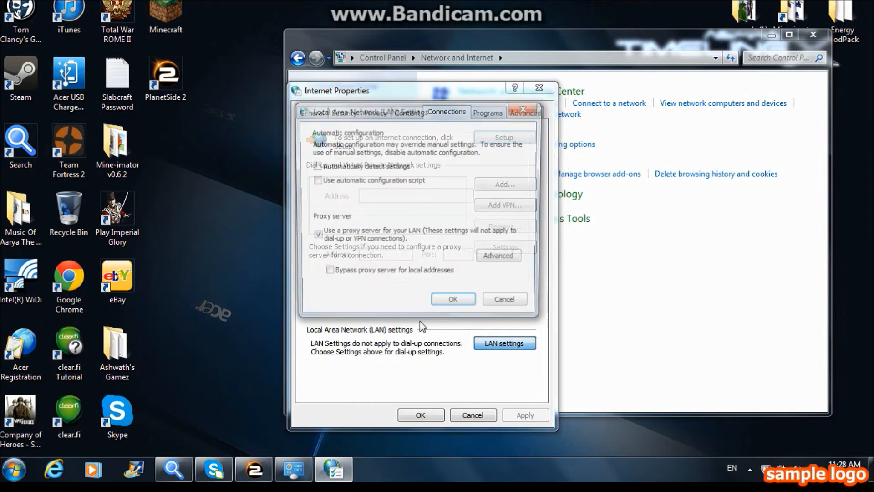
left_click(503, 342)
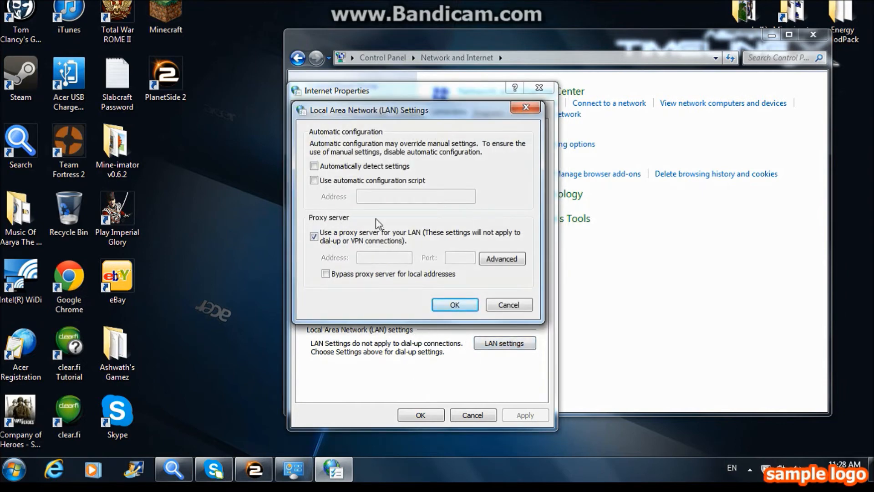
mouse_move(336, 224)
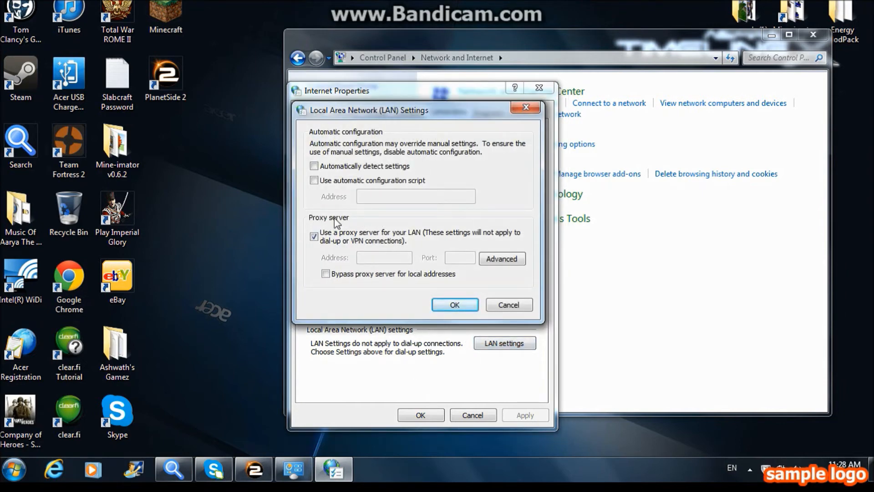
mouse_move(379, 255)
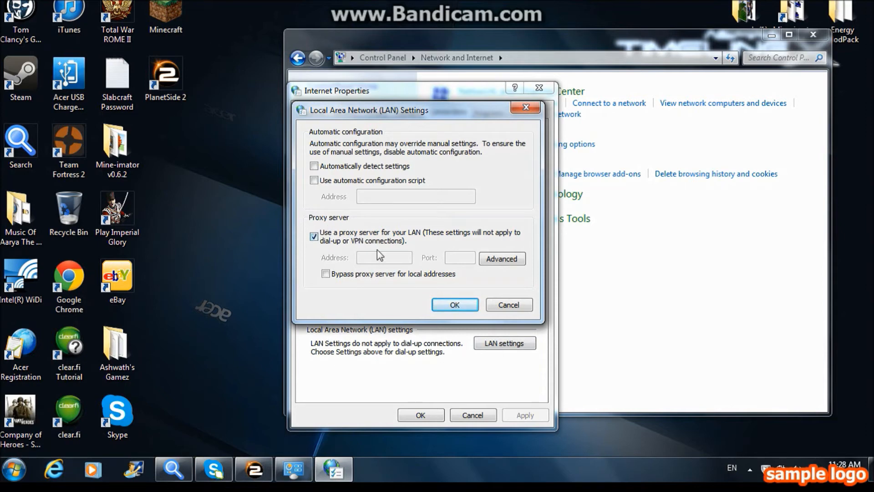
mouse_move(322, 258)
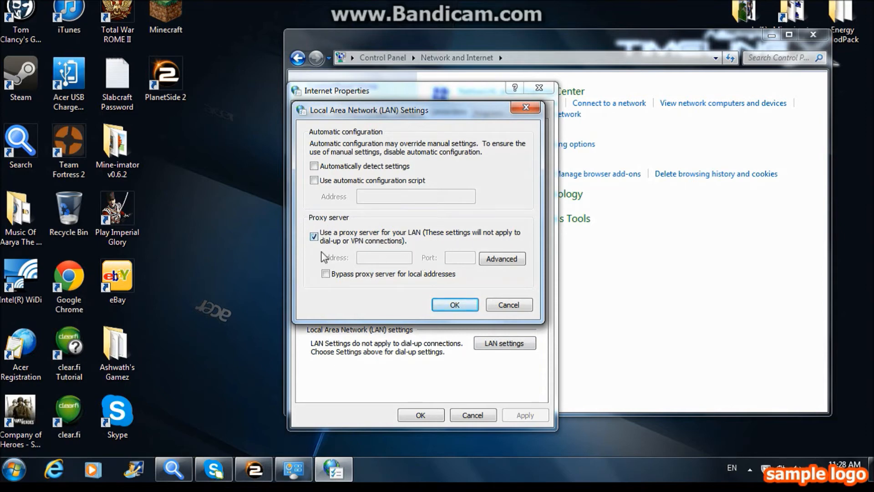
mouse_move(641, 349)
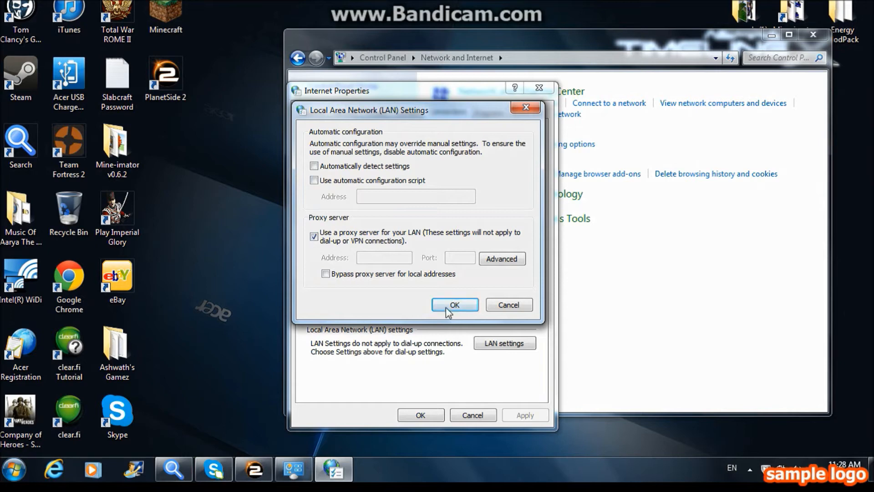
mouse_move(468, 63)
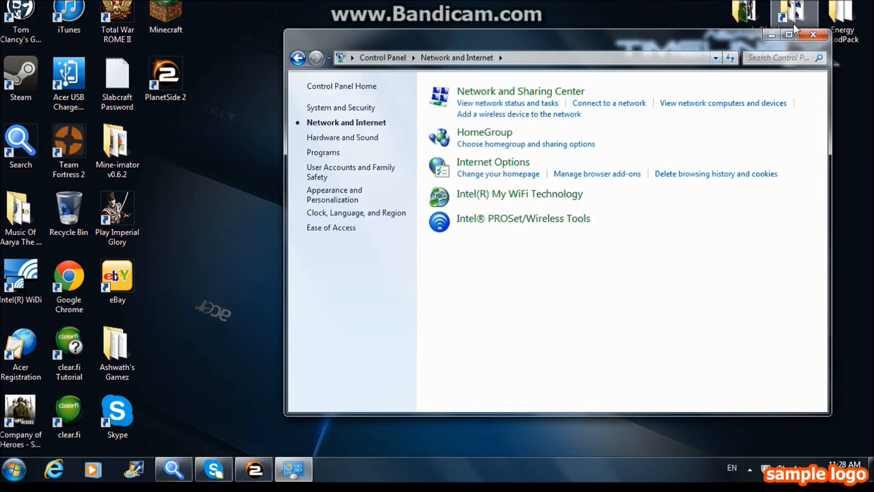
Close the Control Panel window, returning to the desktop.
left_click(813, 34)
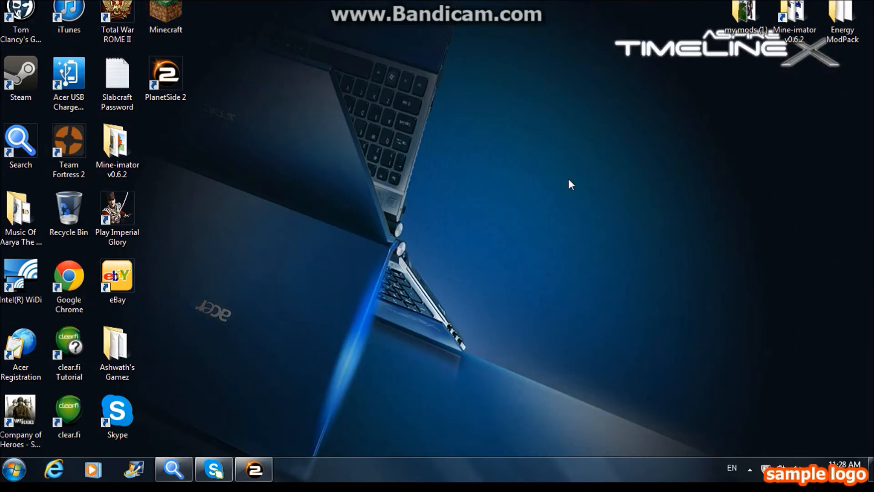
mouse_move(539, 168)
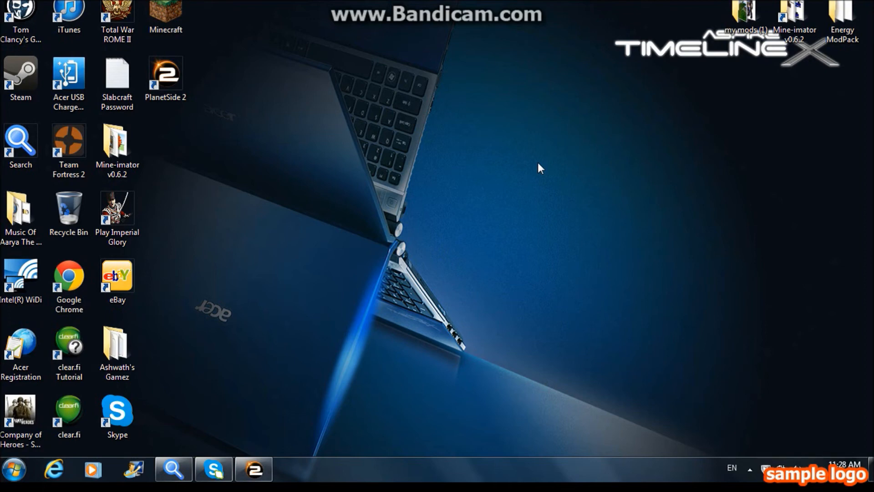
mouse_move(625, 3)
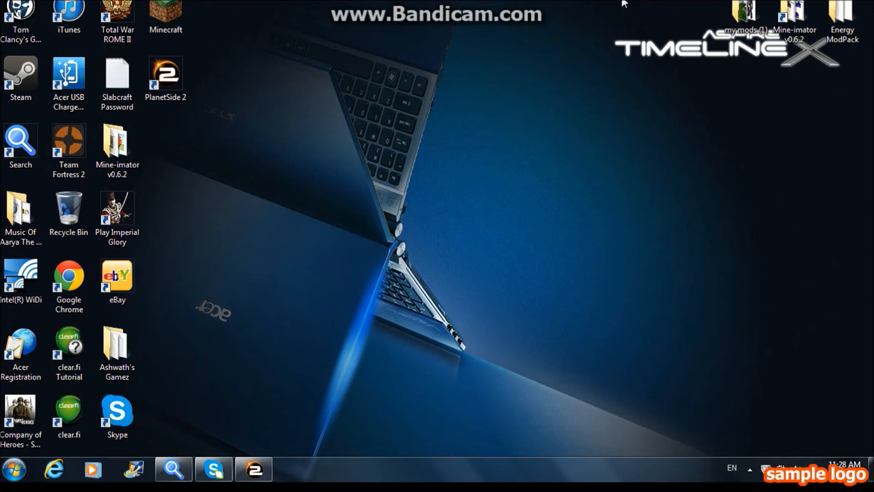
mouse_move(557, 197)
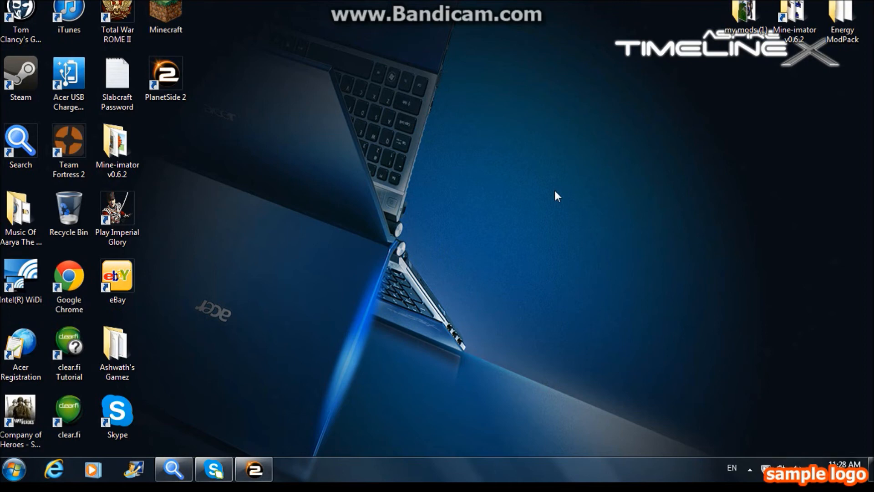
Launch PlanetSide 2 from its desktop shortcut and browse the Latest News list.
double_click(165, 74)
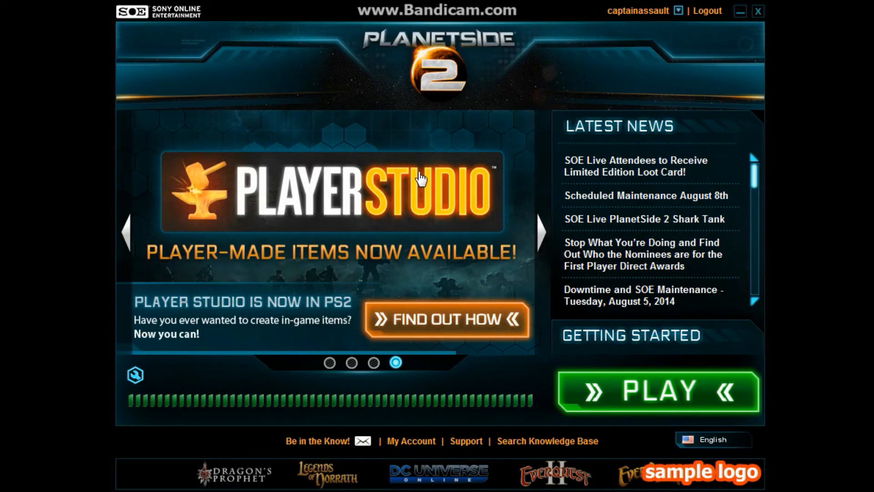
mouse_move(448, 140)
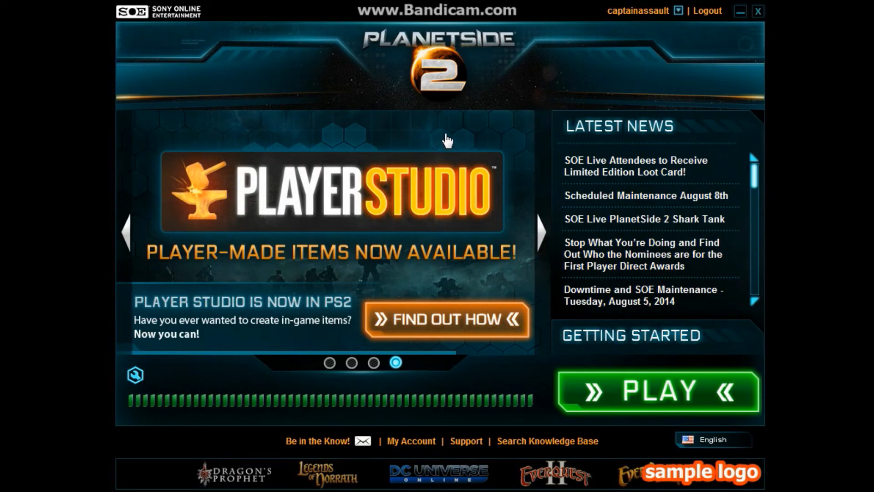
mouse_move(758, 167)
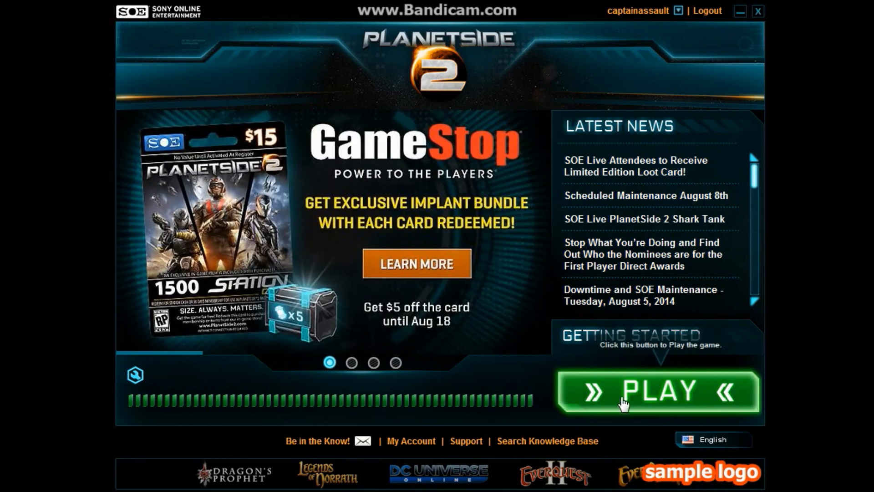
scroll("down", 3)
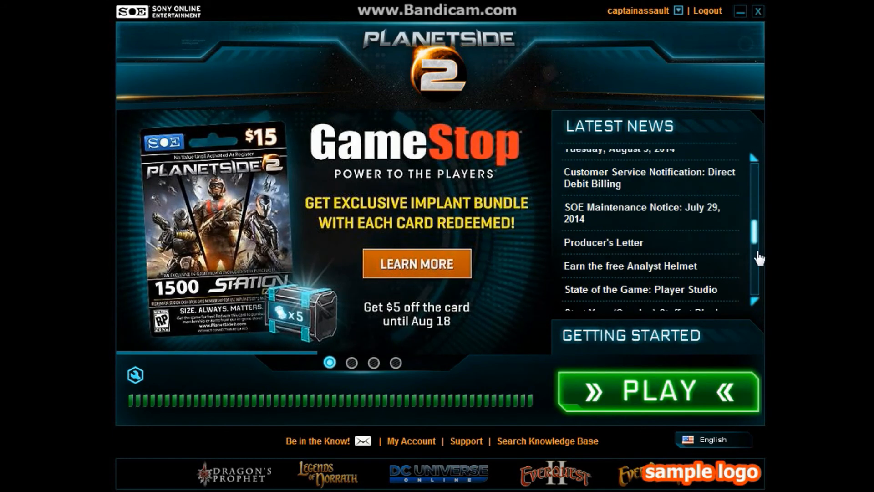
scroll("down", 3)
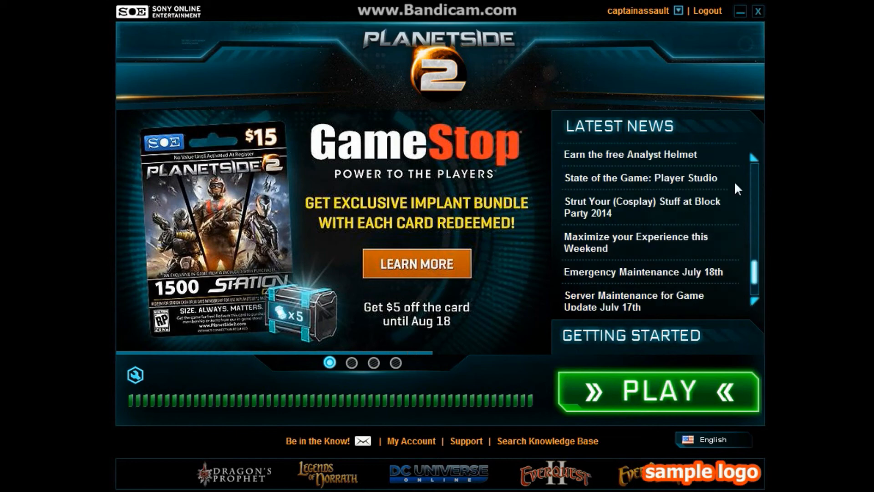
scroll("down", 3)
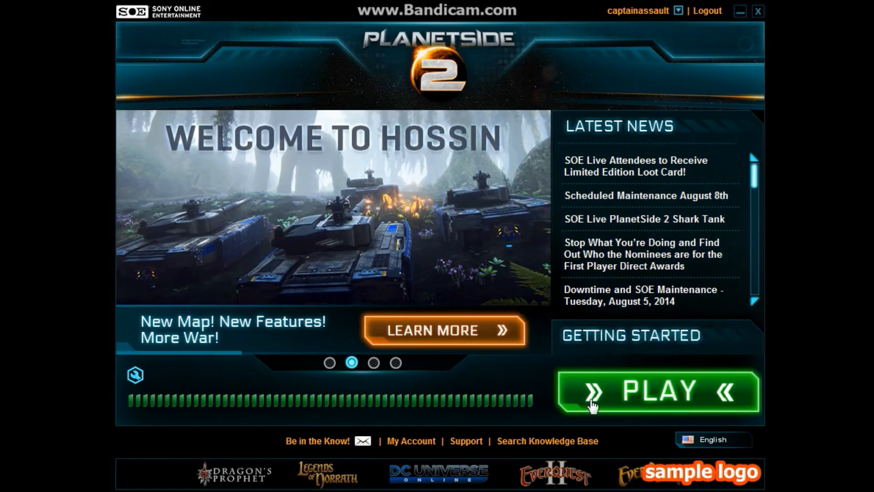
mouse_move(361, 407)
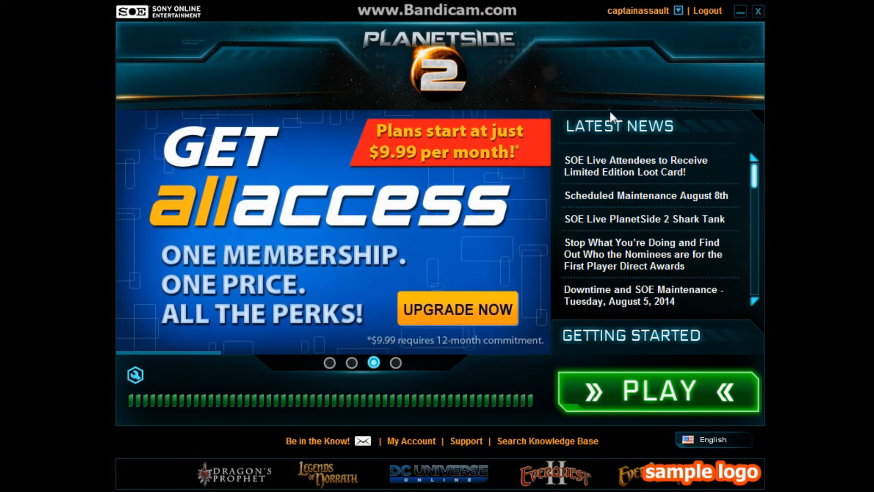
mouse_move(290, 224)
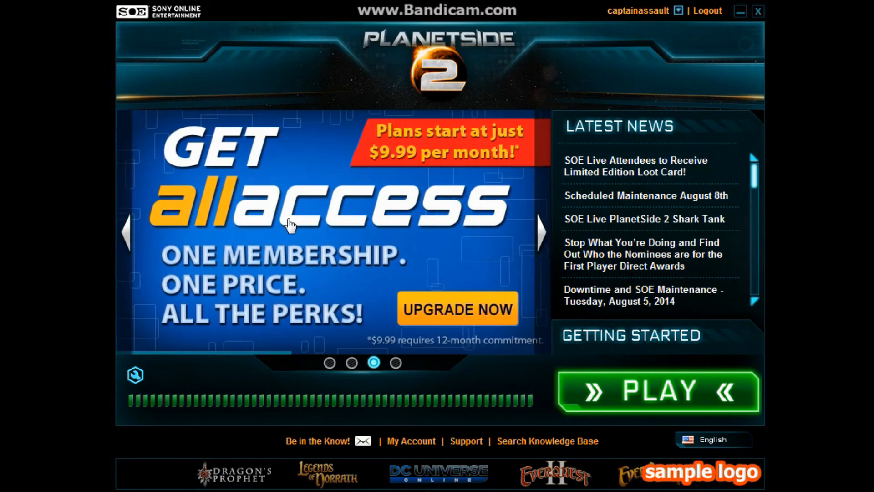
mouse_move(618, 68)
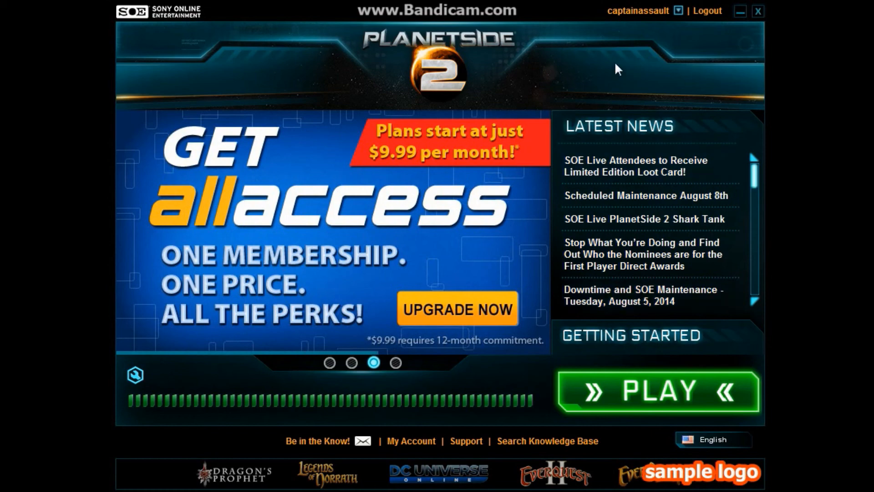
mouse_move(535, 67)
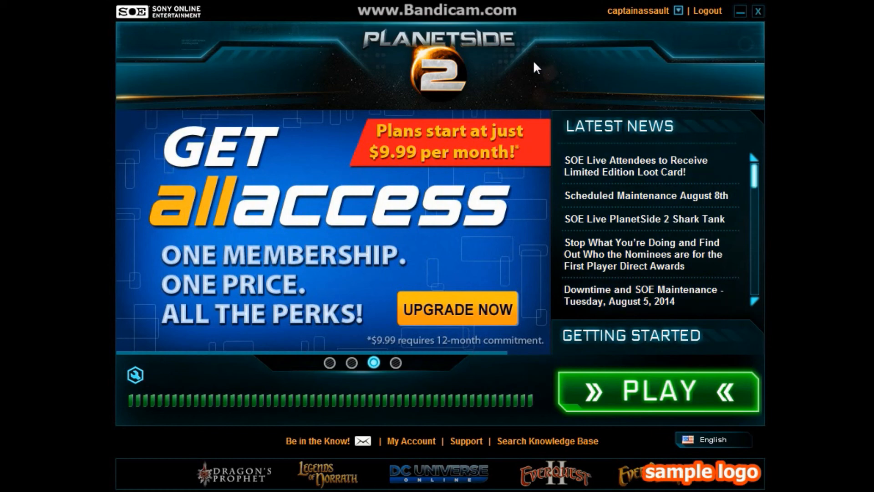
left_click(396, 363)
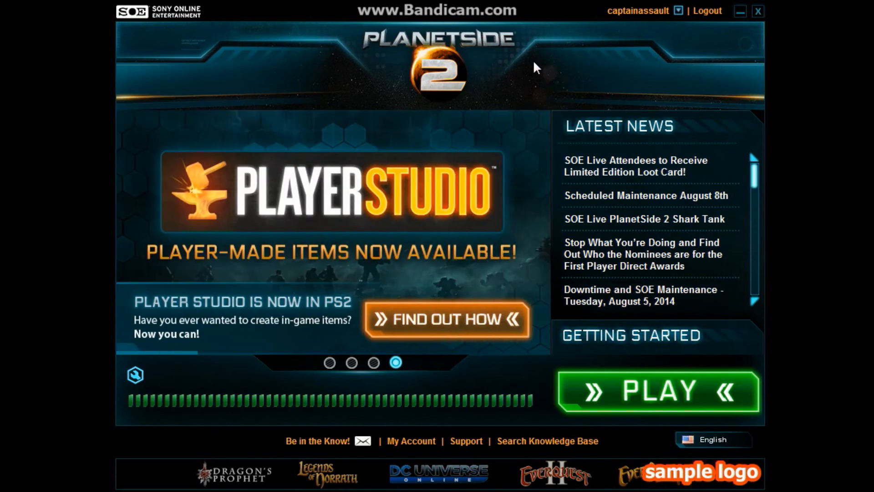
mouse_move(486, 203)
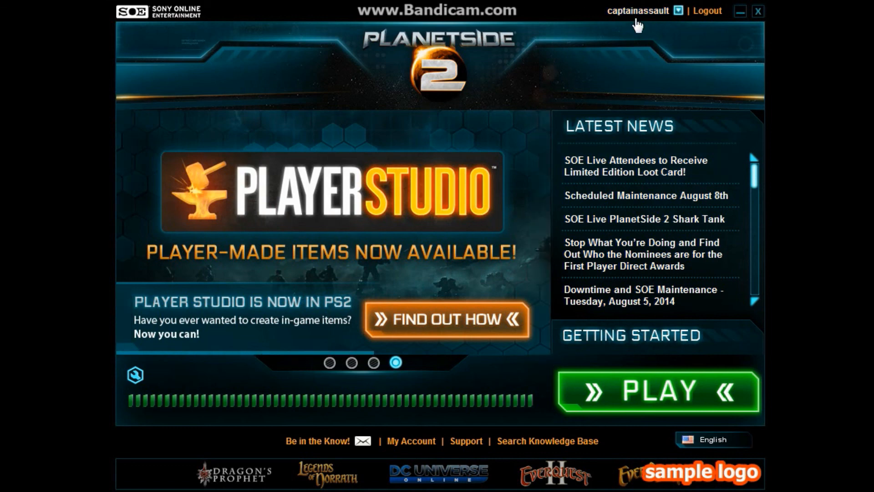
mouse_move(559, 66)
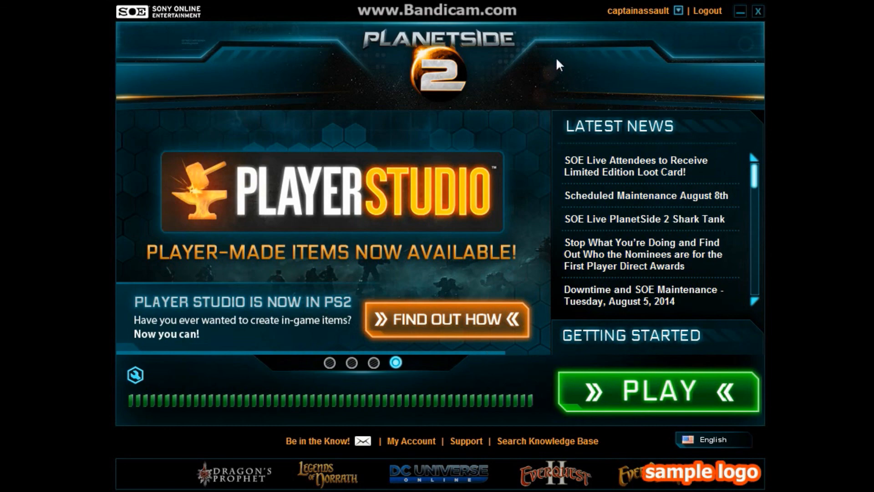